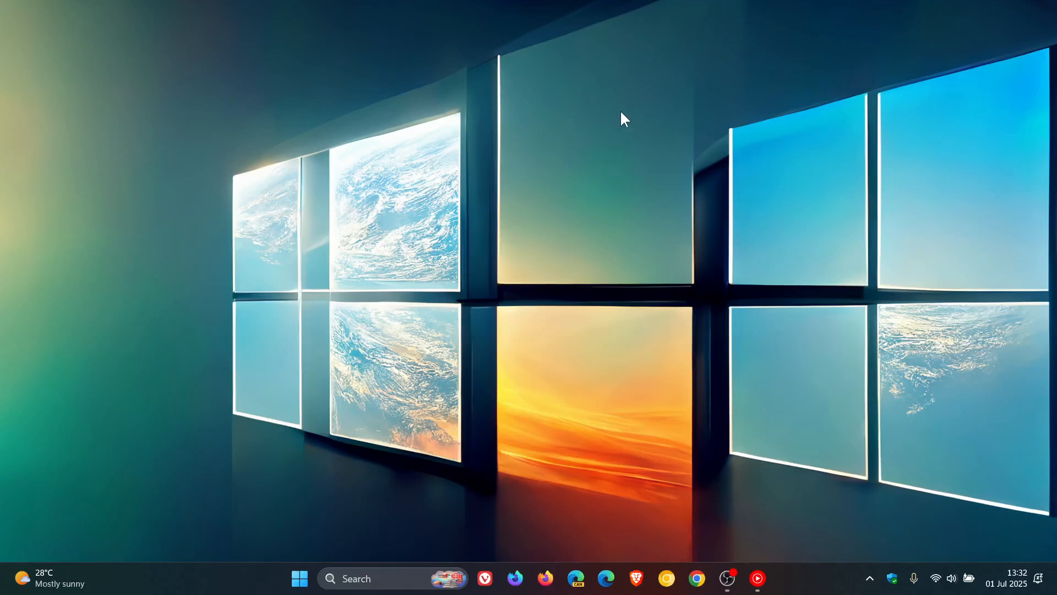
pyautogui.moveTo(845, 361)
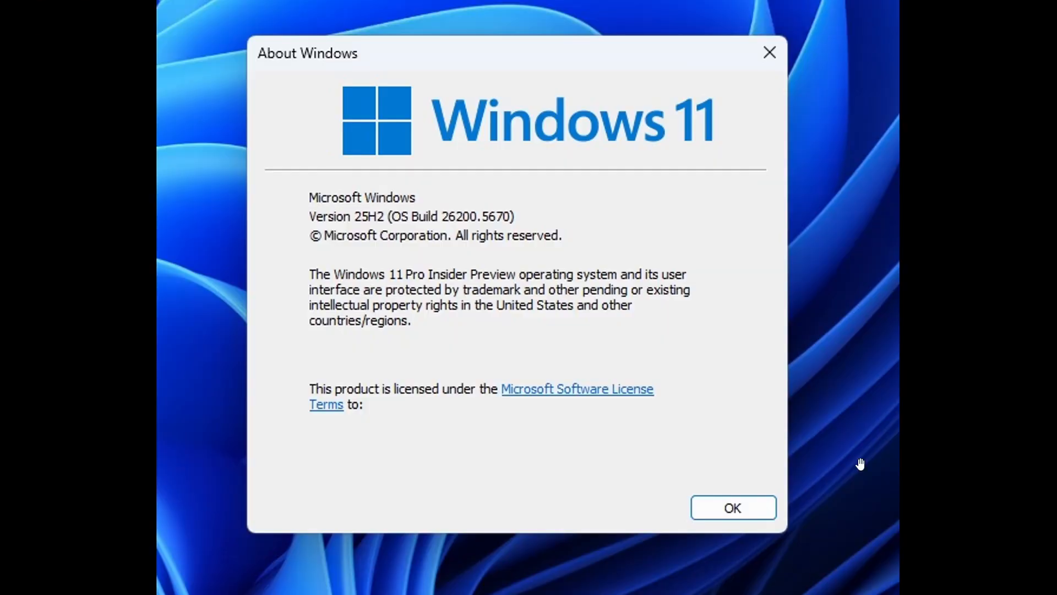
pyautogui.moveTo(923, 328)
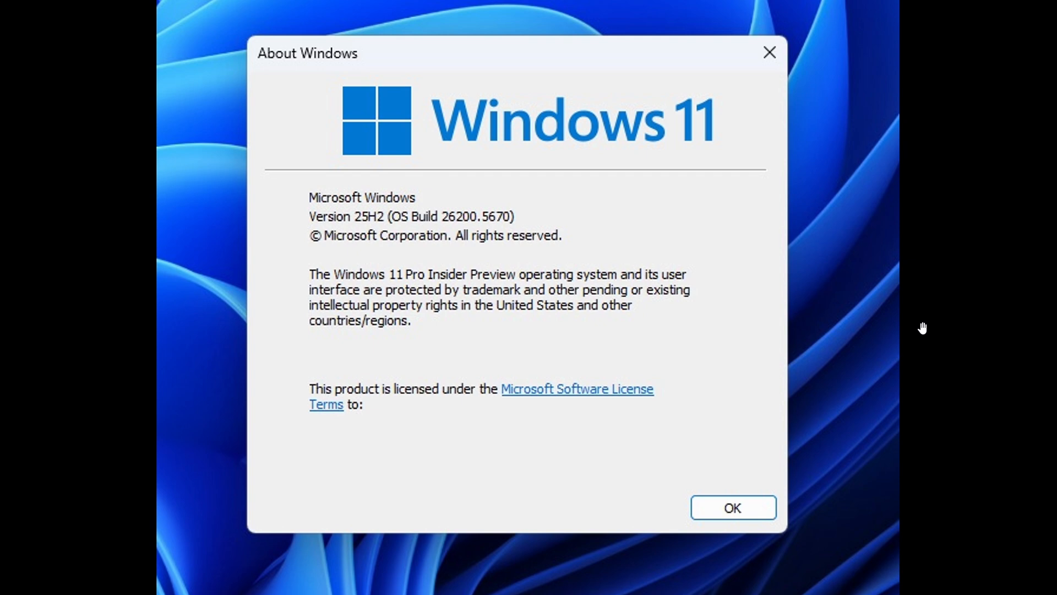
pyautogui.moveTo(500, 175)
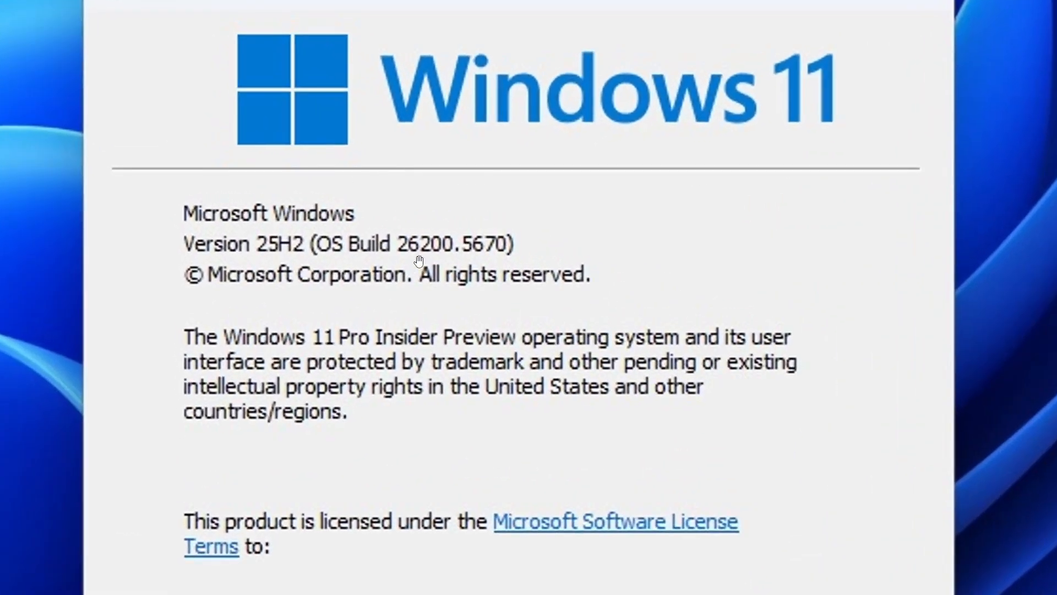
pyautogui.moveTo(747, 221)
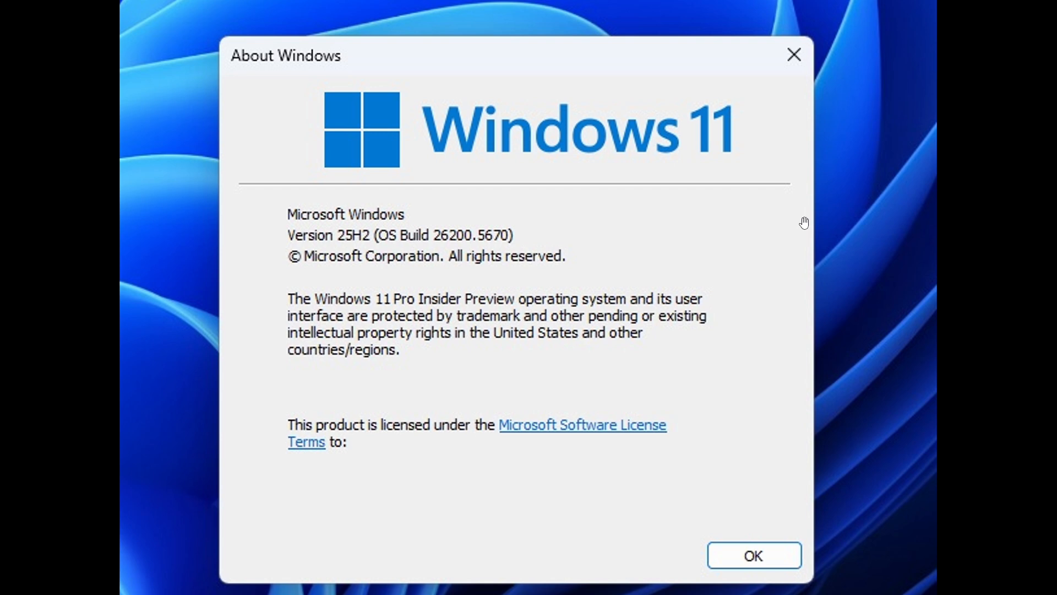
pyautogui.click(753, 555)
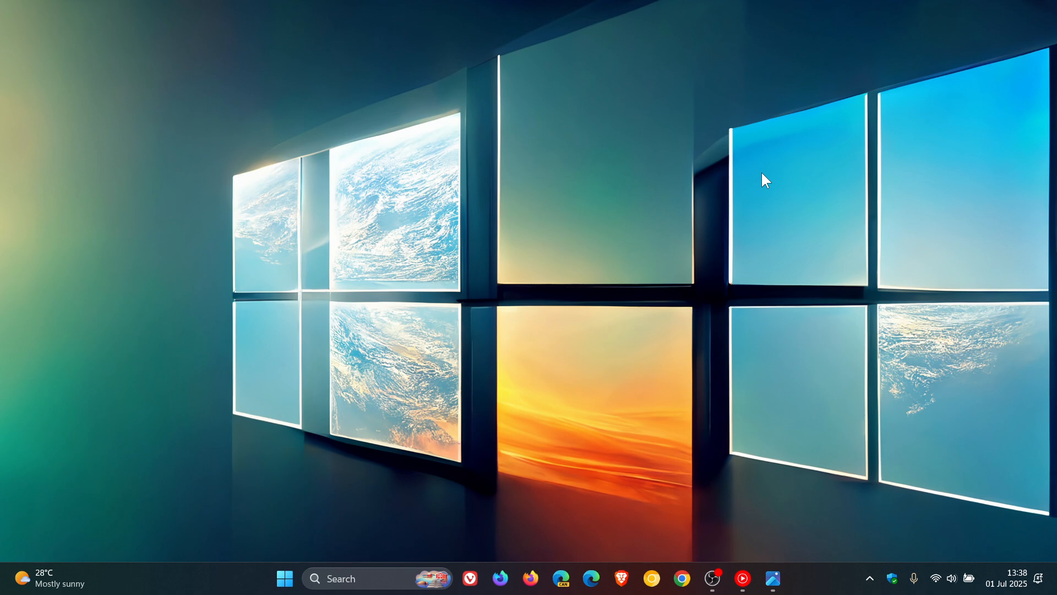
# Step: Show the notification center and calendar flyout for July 2025 from the taskbar clock
pyautogui.click(1007, 578)
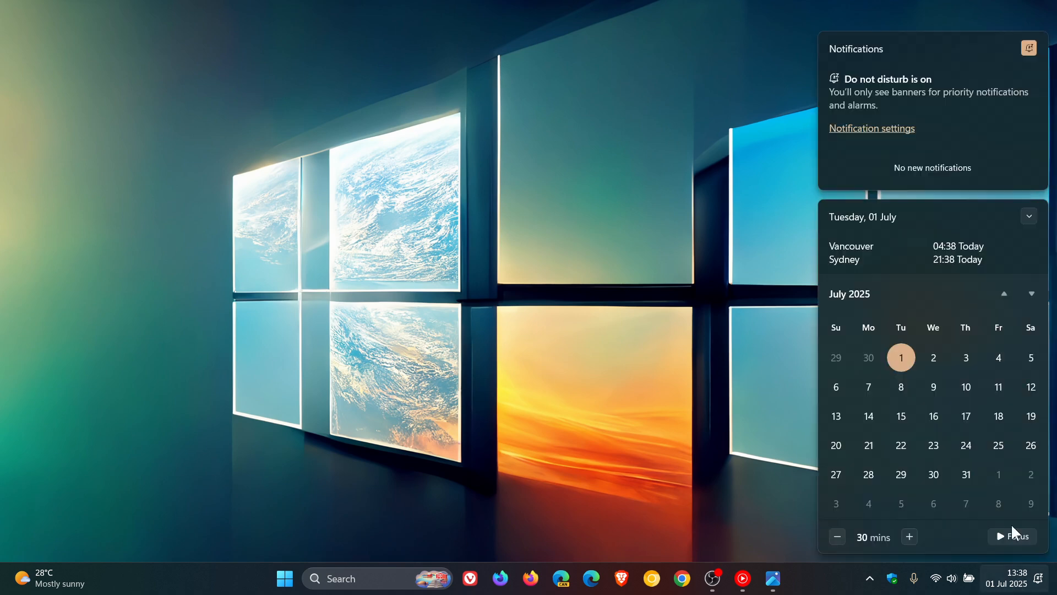
# Step: Page the calendar forward to October 2025, then dismiss the flyout to the bare desktop
pyautogui.click(1031, 293)
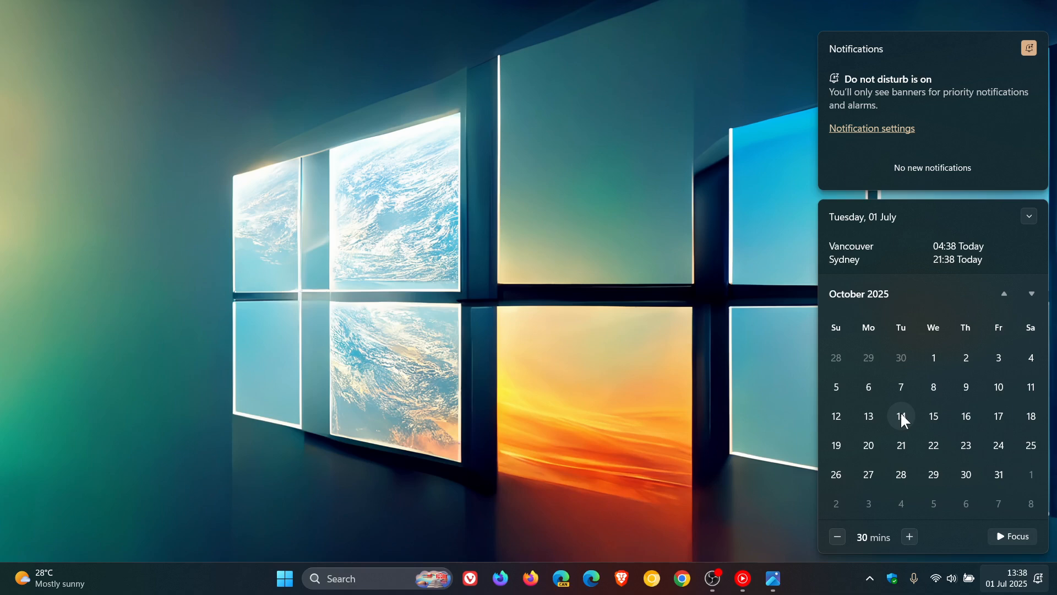
pyautogui.moveTo(951, 416)
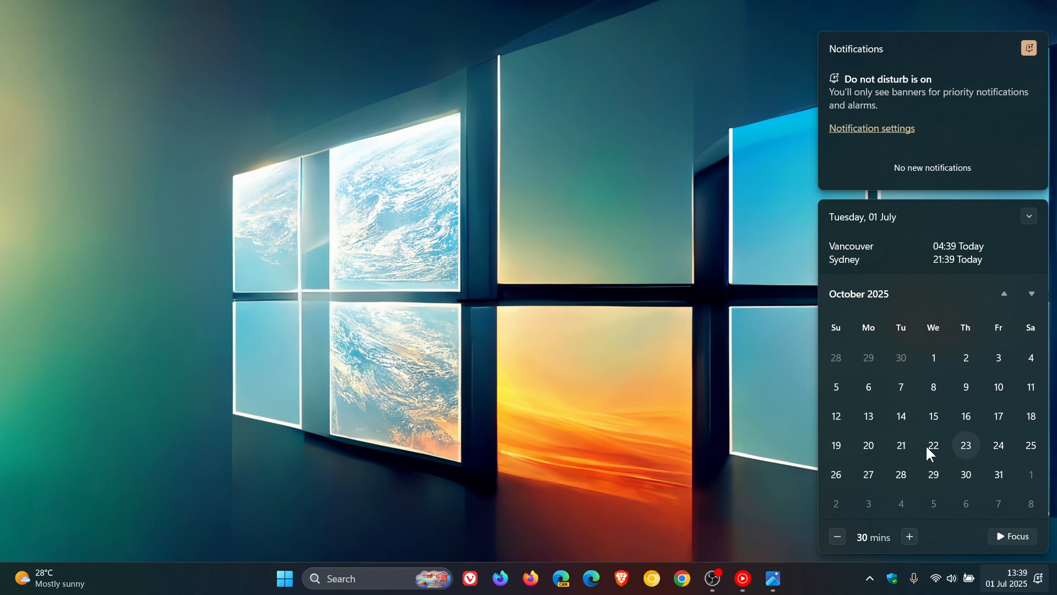
pyautogui.click(679, 236)
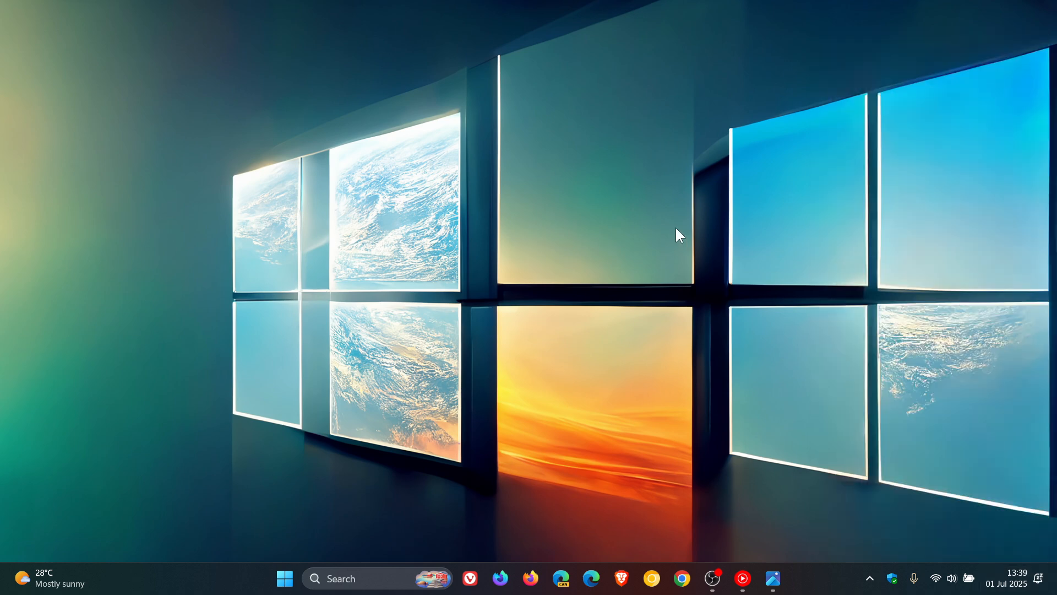
pyautogui.moveTo(752, 287)
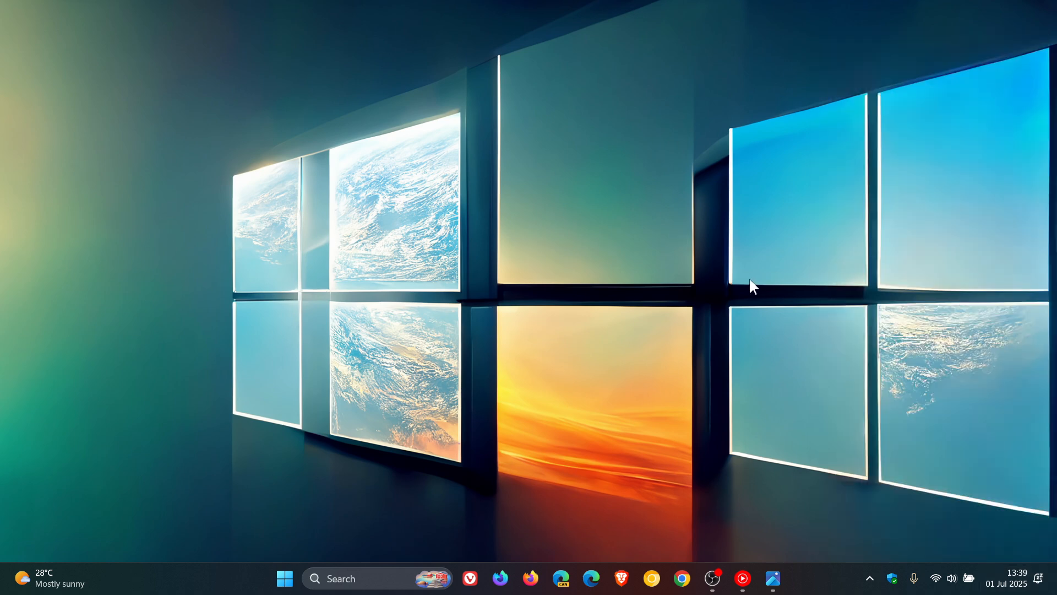